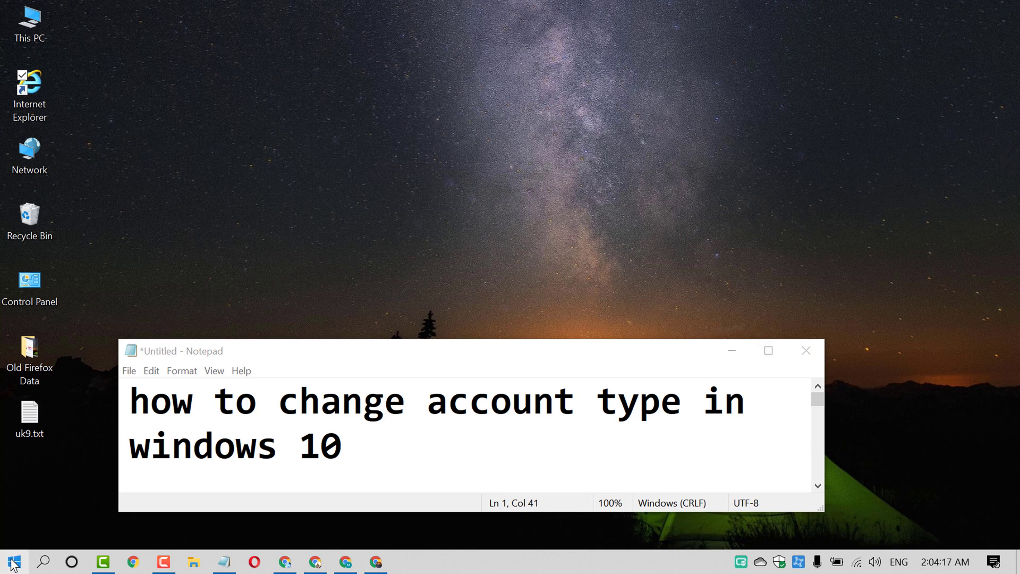
Launch Windows Settings from the Start menu
click(13, 561)
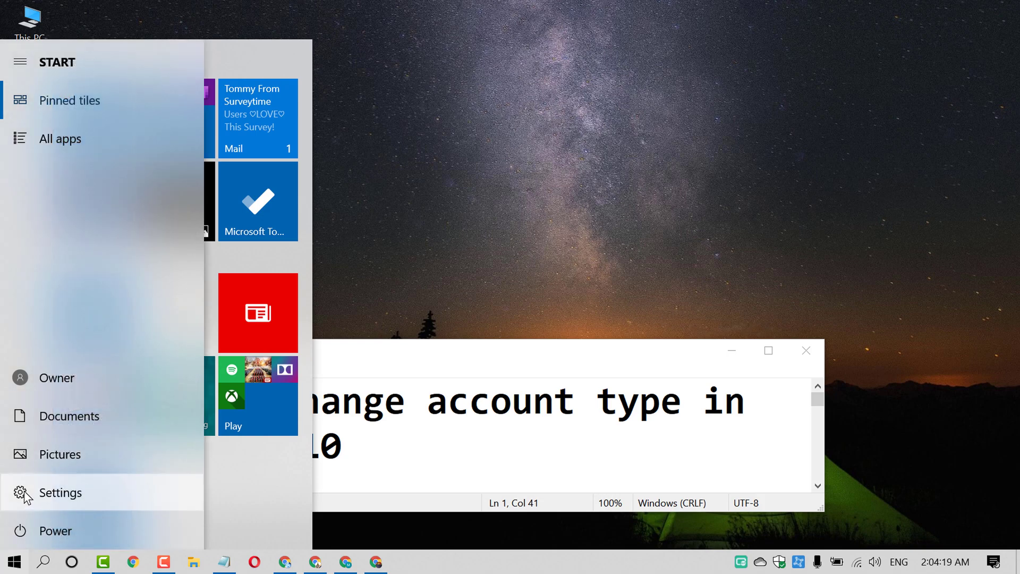
click(60, 492)
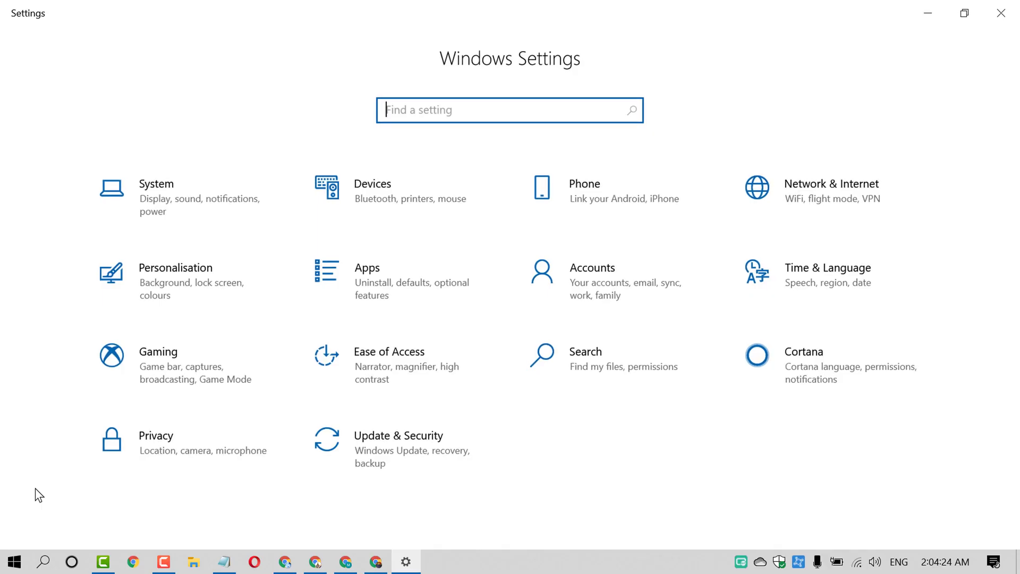
mouse_move(621, 278)
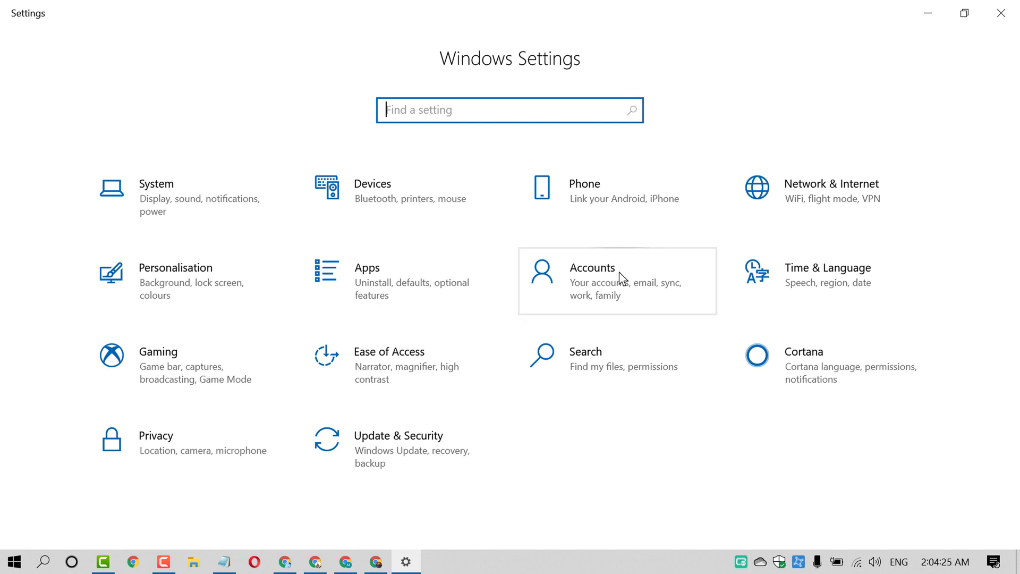
Go to the Accounts section to see the Administrator account info
click(592, 267)
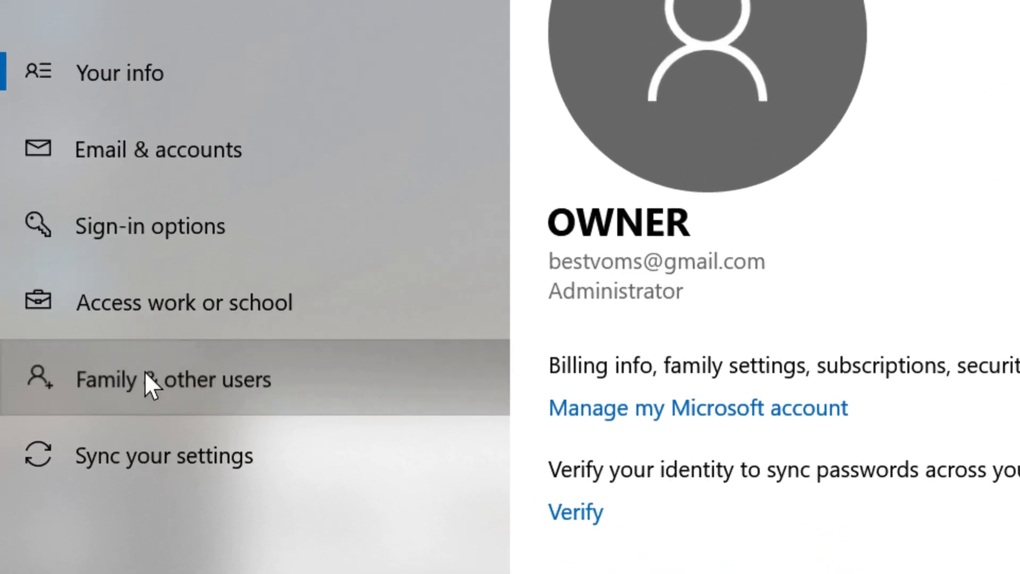
Go to Family & other users, listing the Massiker and Rassi accounts
click(172, 379)
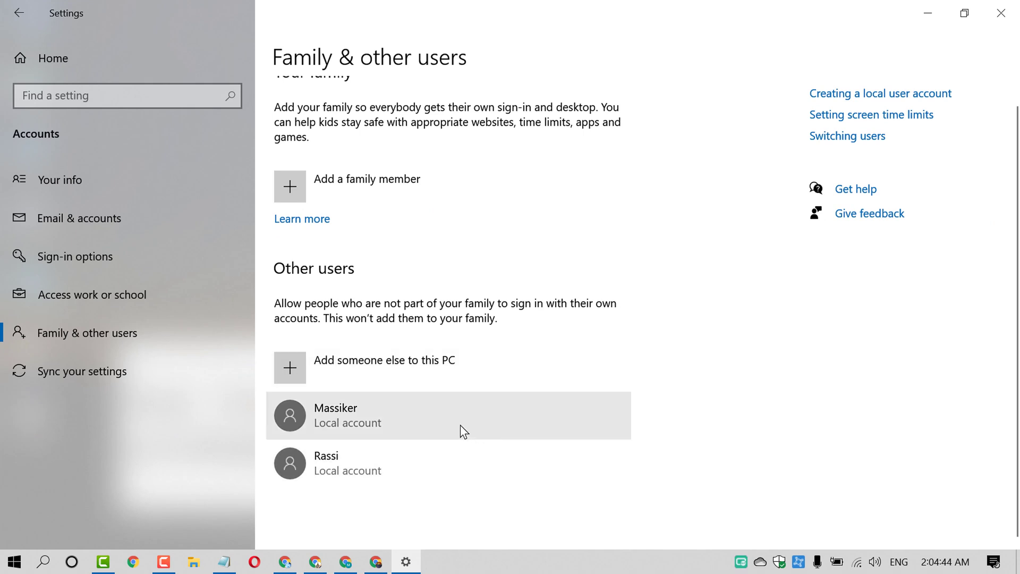
mouse_move(383, 368)
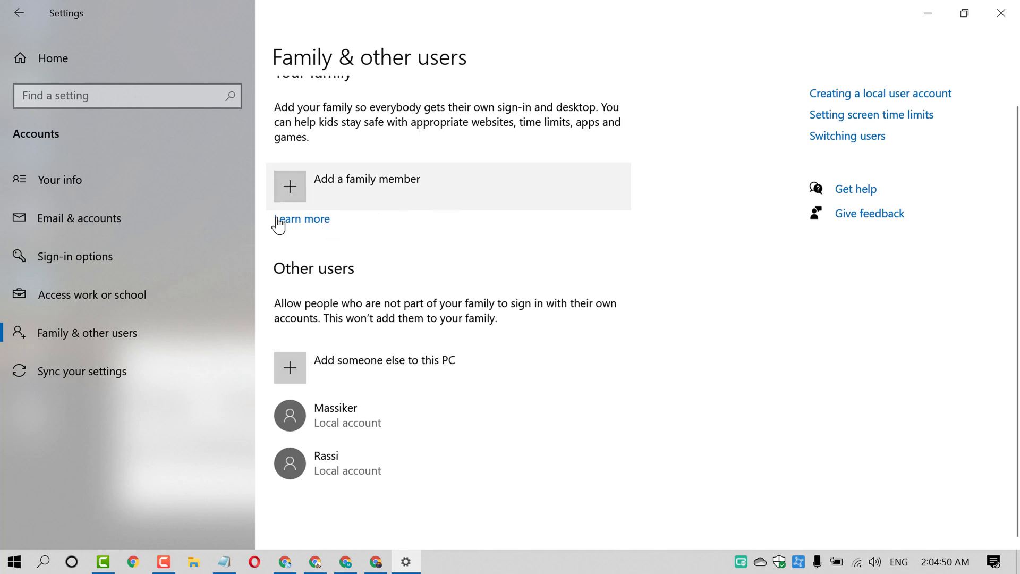
mouse_move(516, 509)
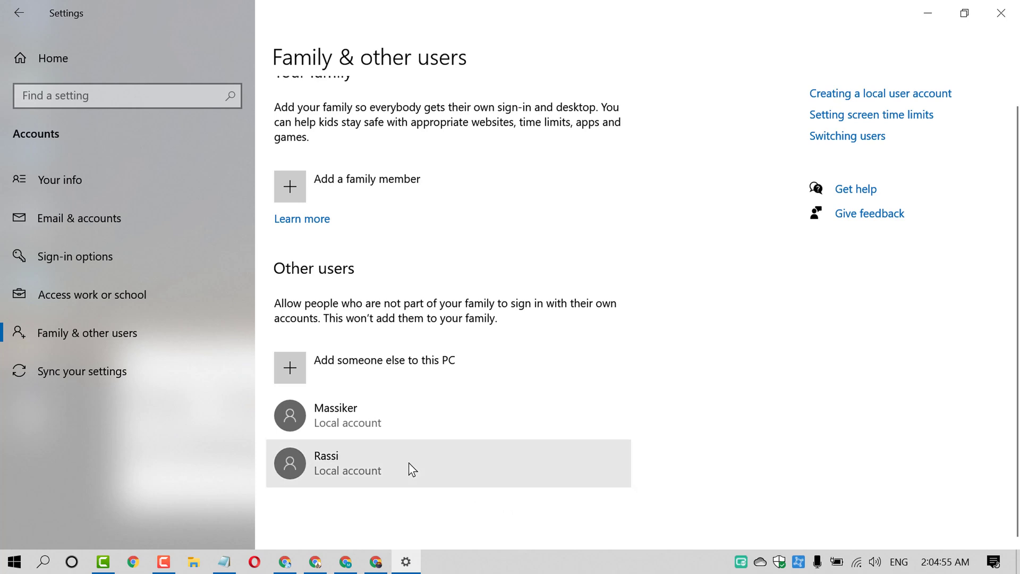
mouse_move(420, 479)
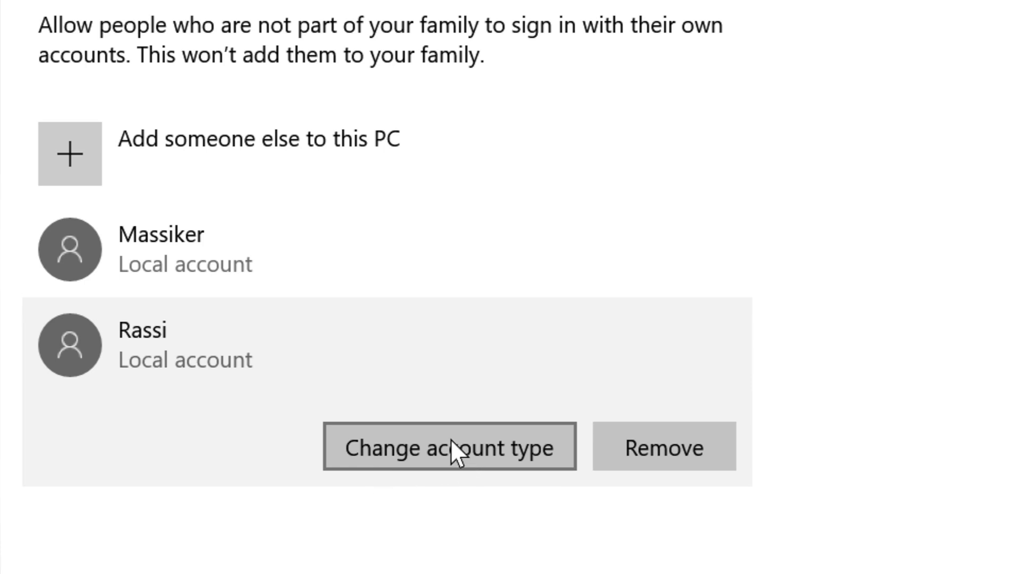
click(449, 447)
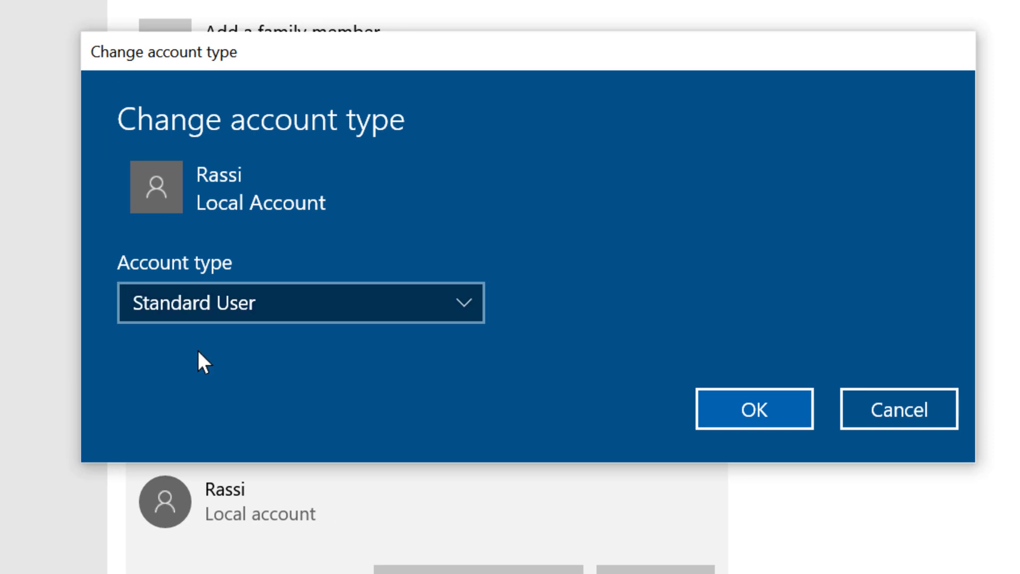
click(301, 303)
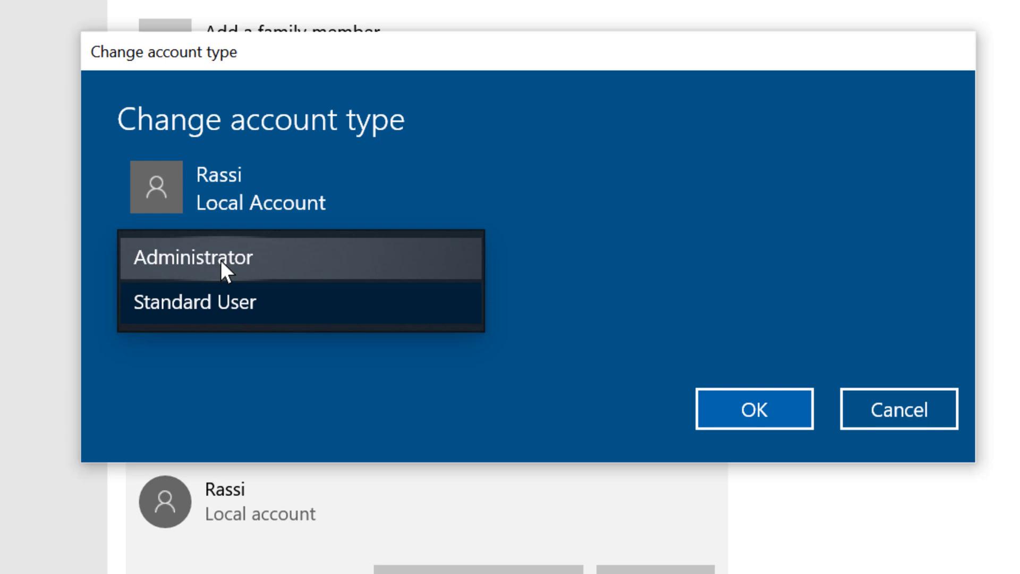
click(195, 256)
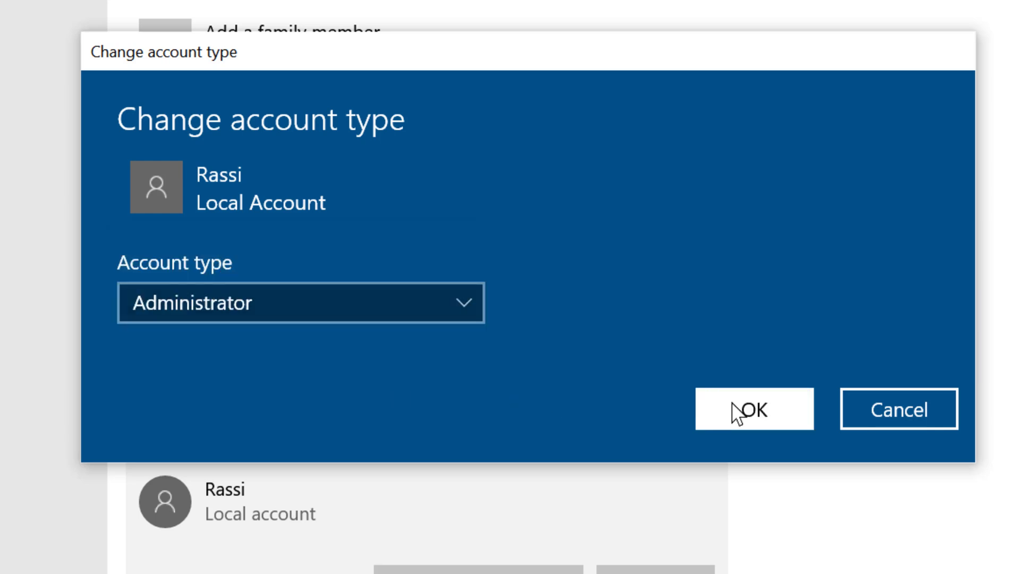
click(754, 409)
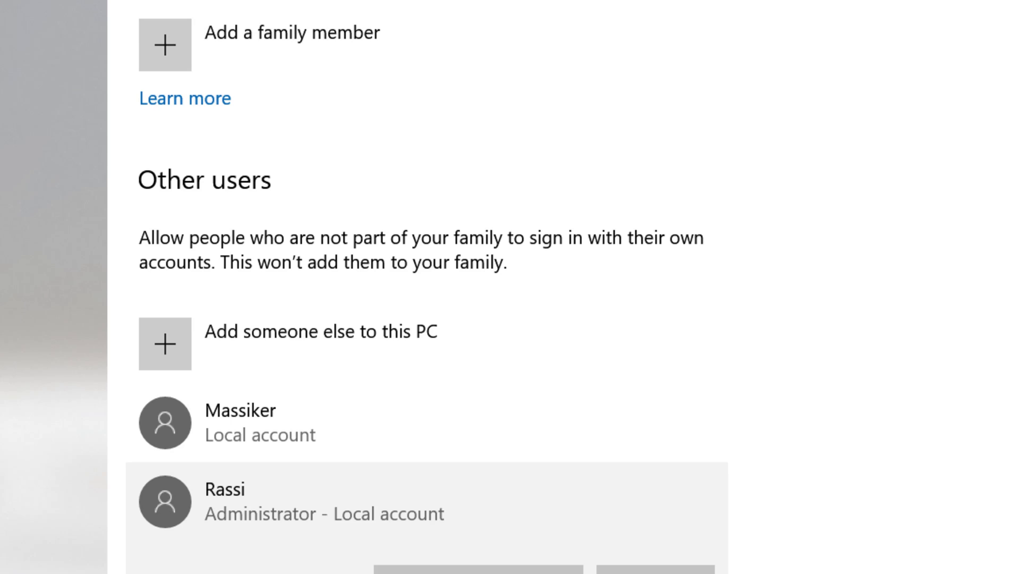
mouse_move(243, 528)
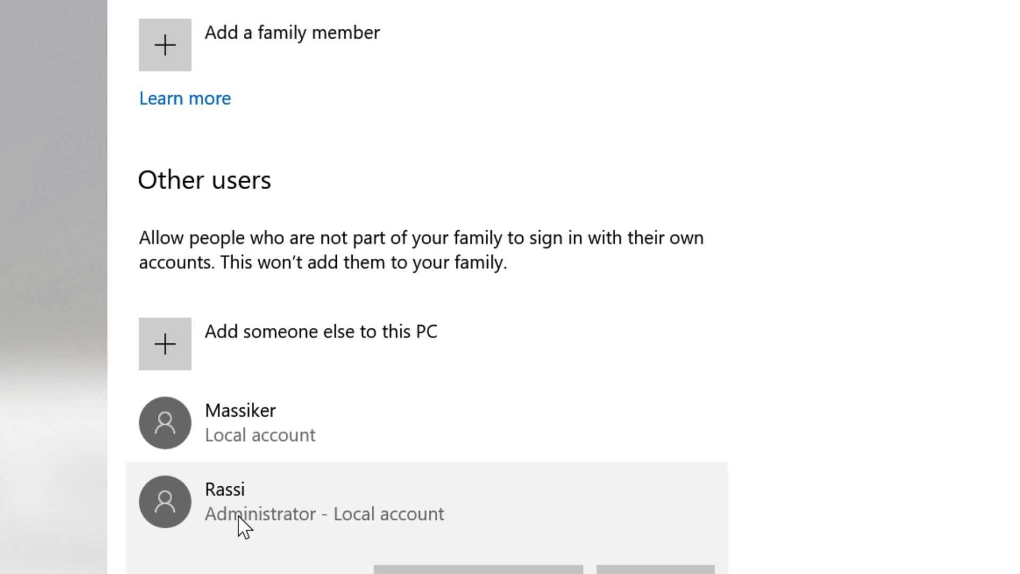
mouse_move(225, 524)
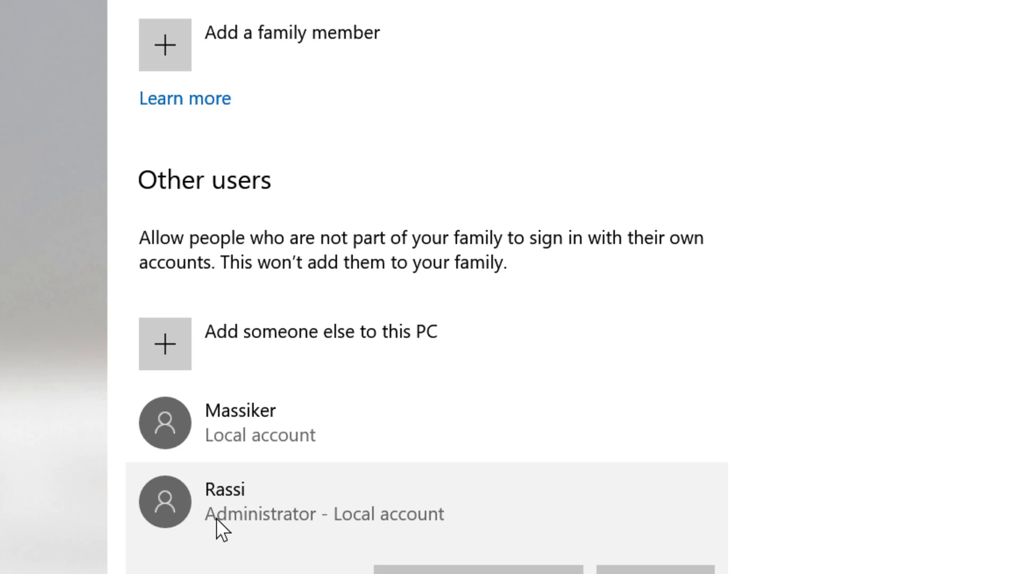
mouse_move(464, 470)
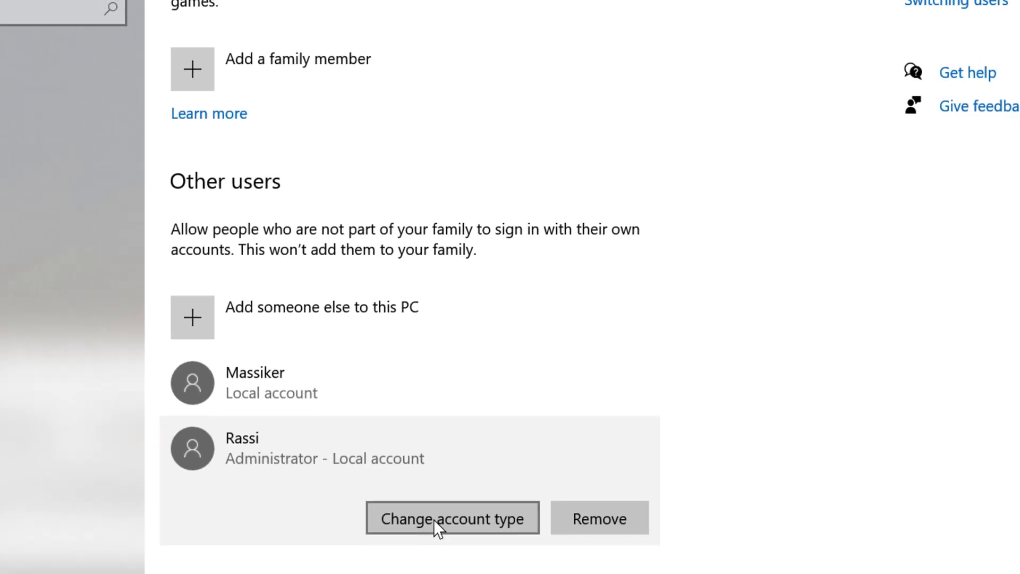
click(452, 519)
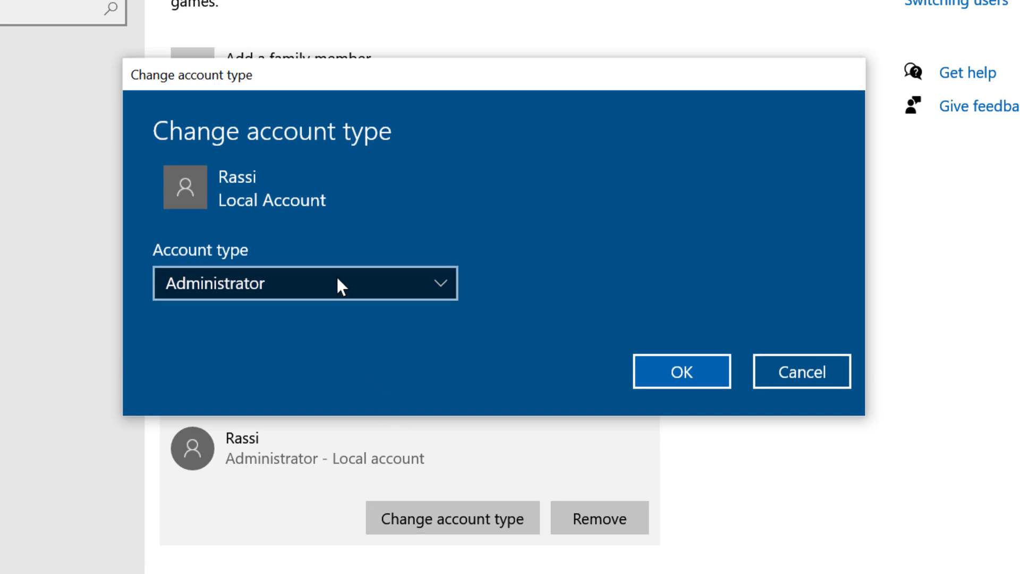
click(304, 283)
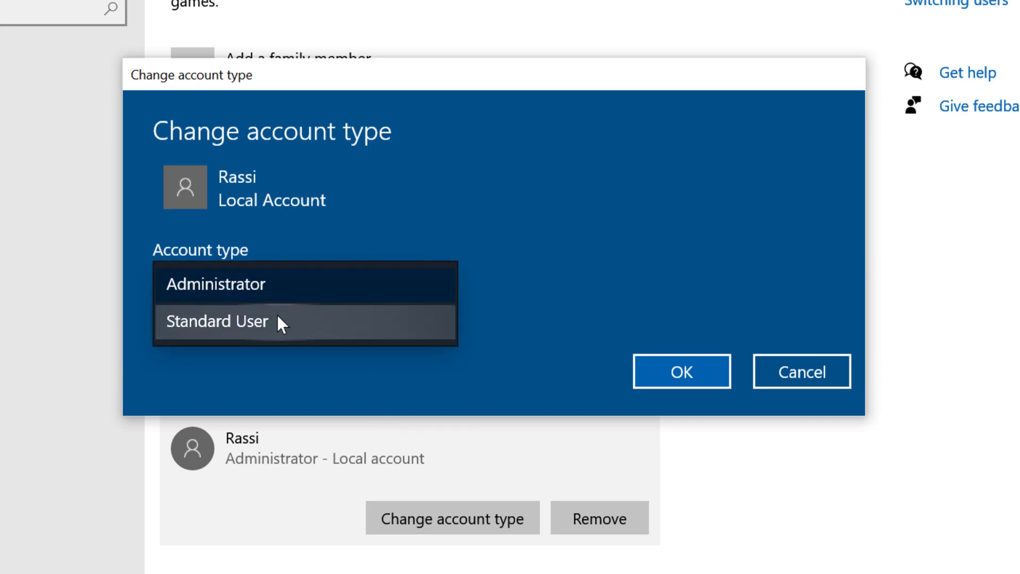
click(217, 321)
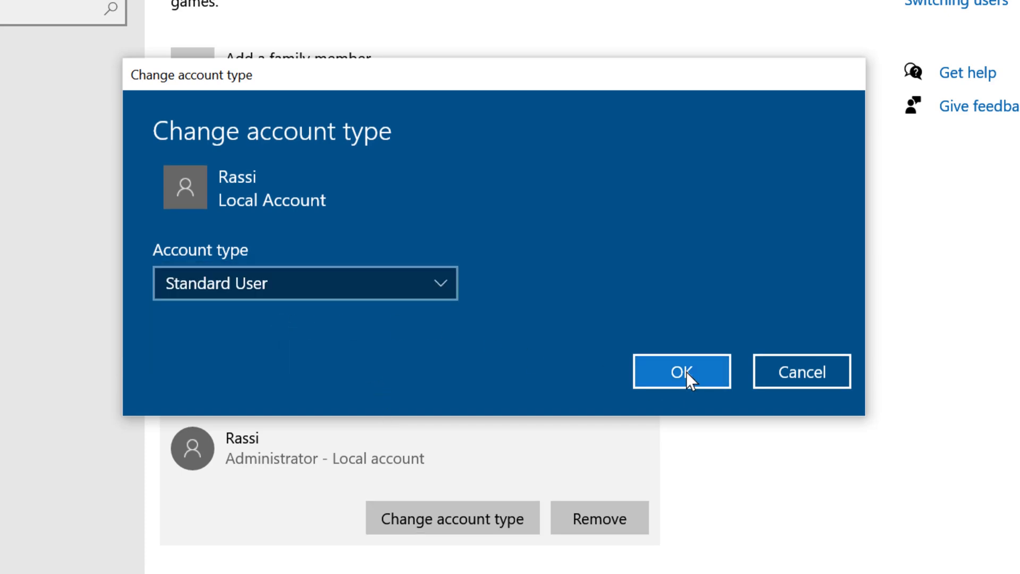
click(680, 371)
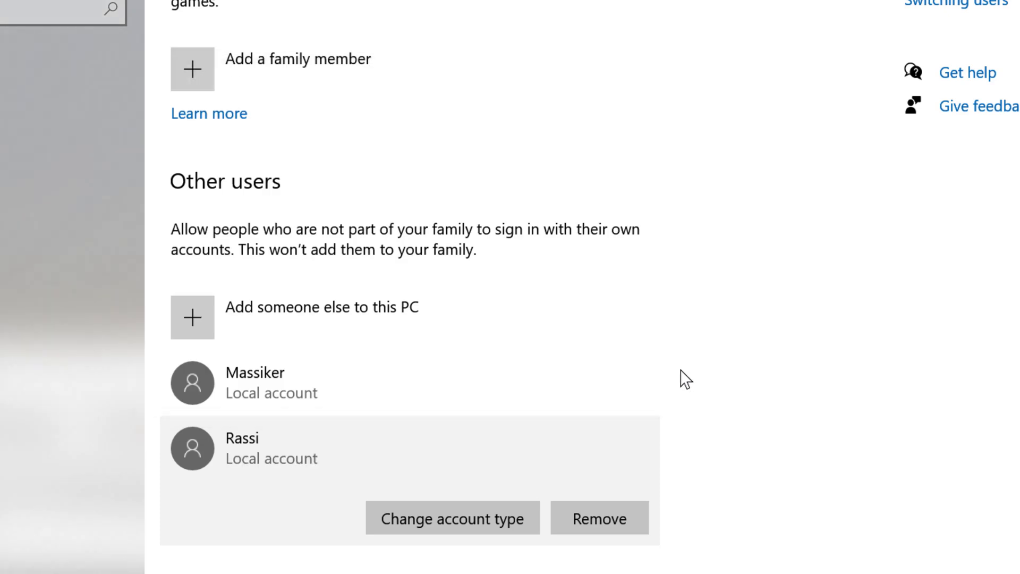
mouse_move(971, 470)
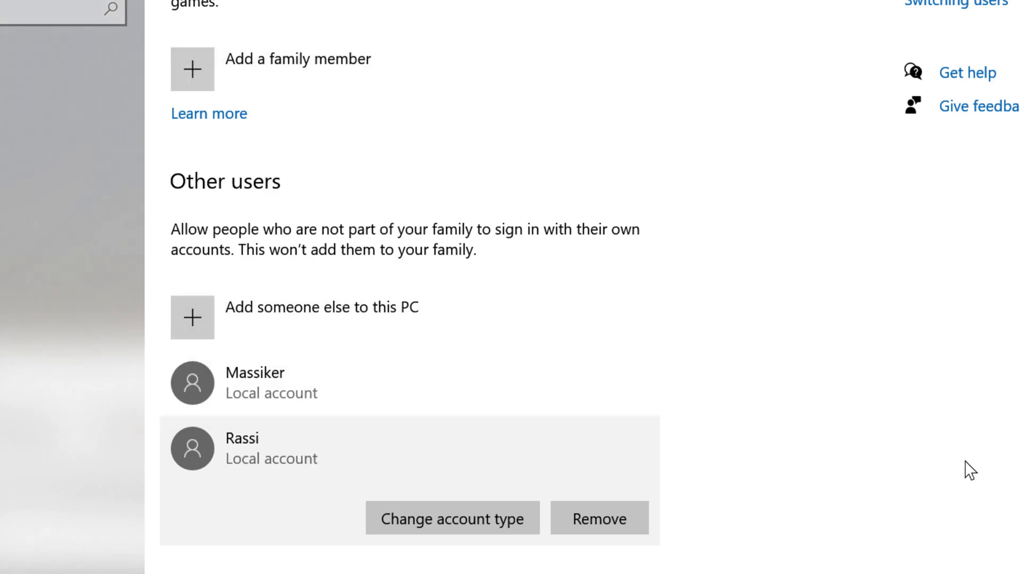